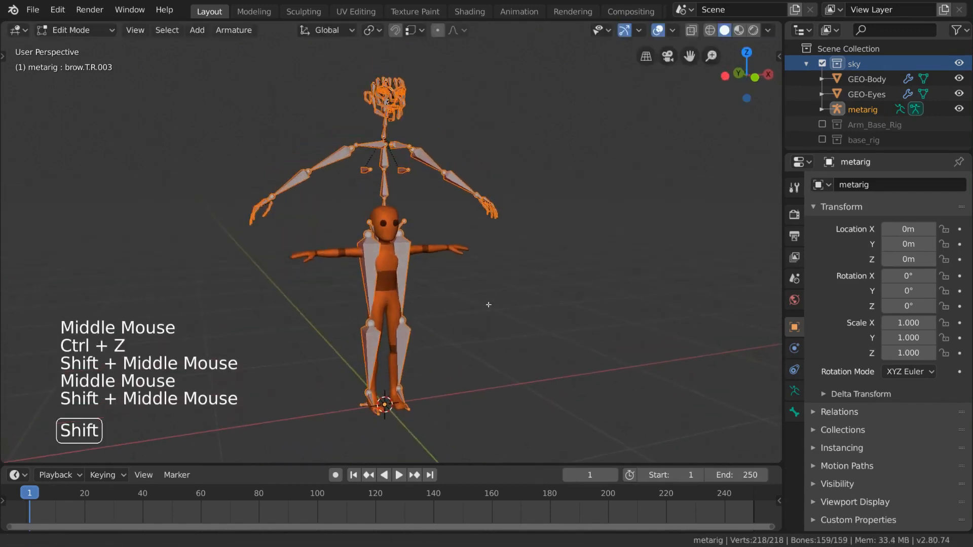
- Show the Patas tab's Rigging Toolz panel and deselect the Woman mesh in the viewport
{"action": "key", "text": "s"}
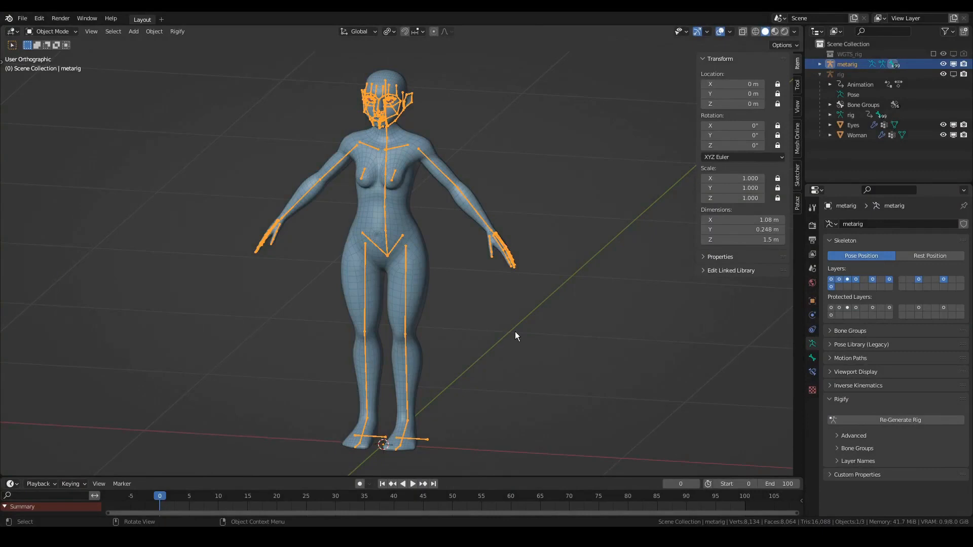
{"action": "mouse_move", "coordinate": [487, 346]}
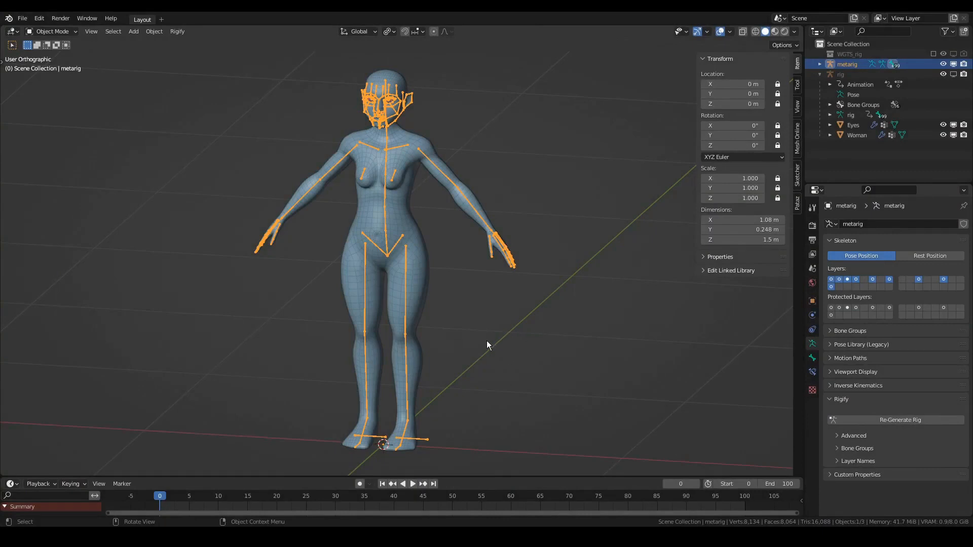
{"action": "mouse_move", "coordinate": [470, 299]}
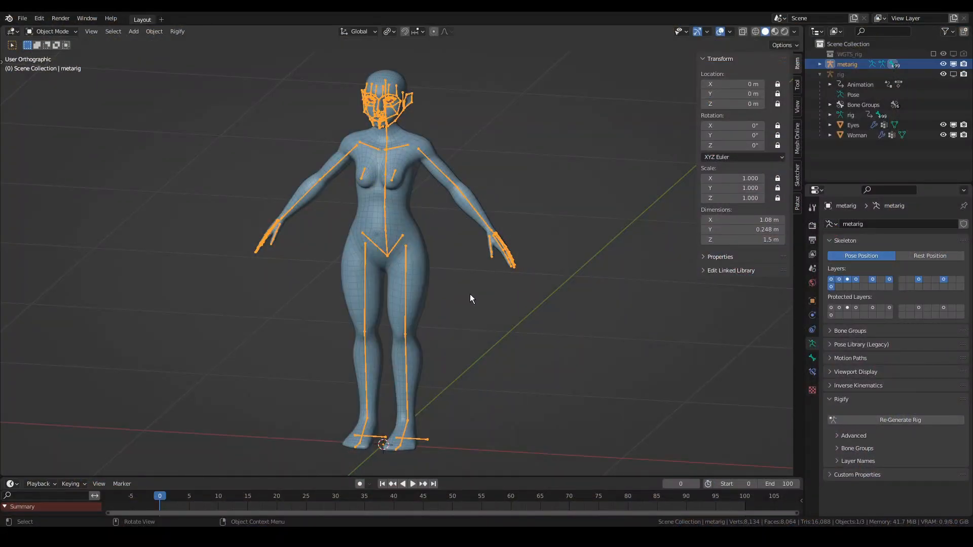
{"action": "mouse_move", "coordinate": [415, 268]}
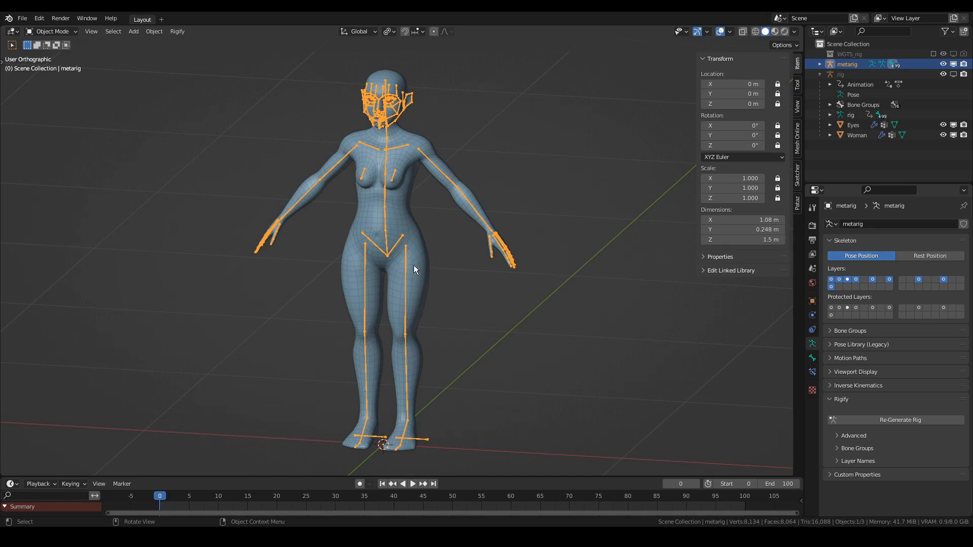
{"action": "mouse_move", "coordinate": [561, 345]}
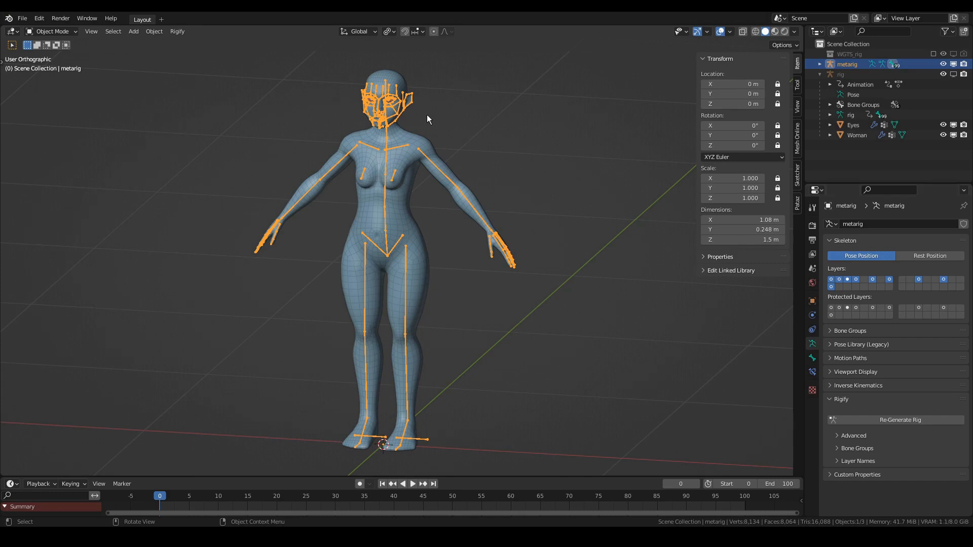
{"action": "mouse_move", "coordinate": [710, 373]}
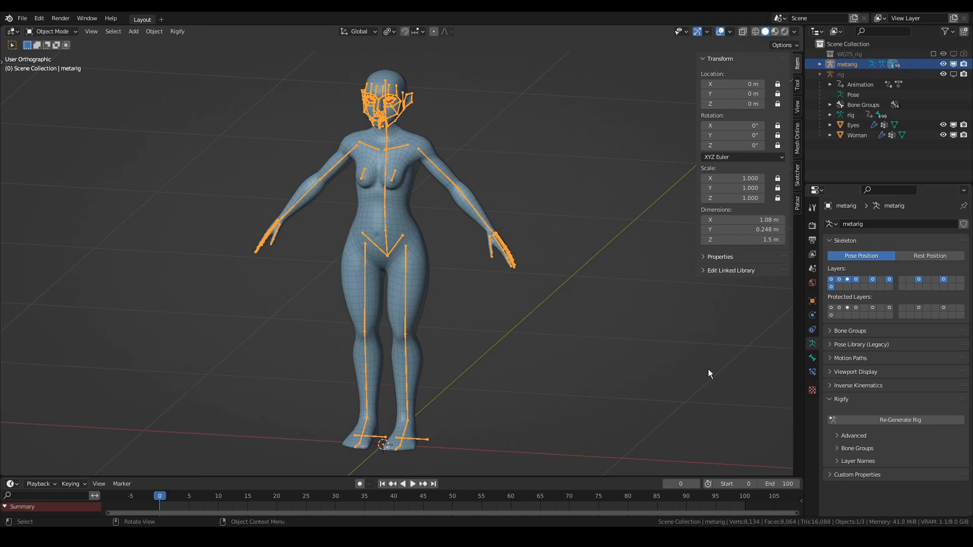
{"action": "left_click", "coordinate": [900, 420]}
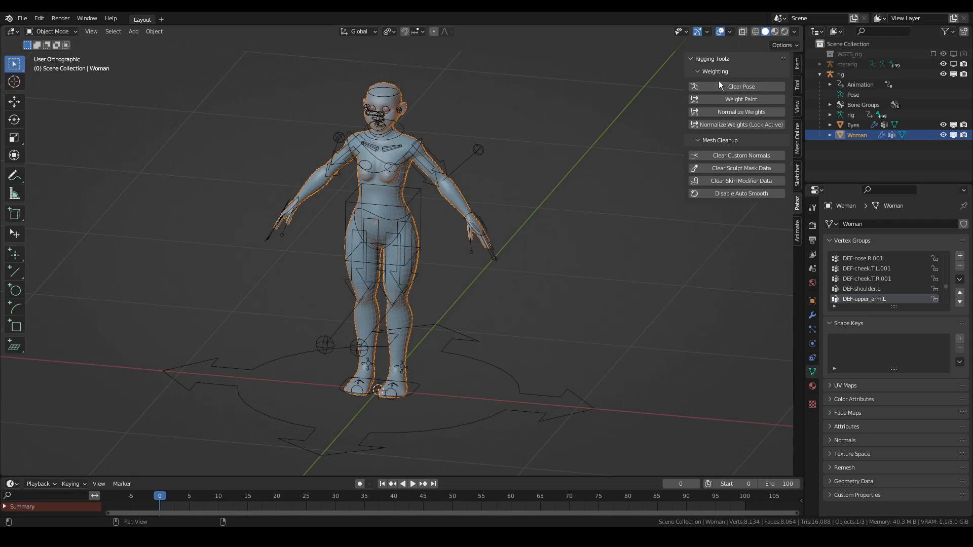
{"action": "mouse_move", "coordinate": [741, 86]}
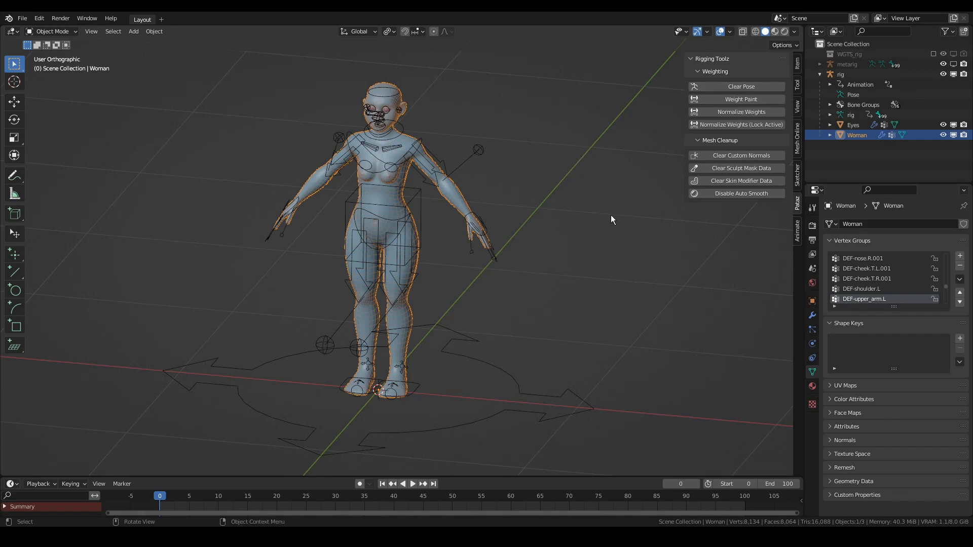
{"action": "mouse_move", "coordinate": [559, 253]}
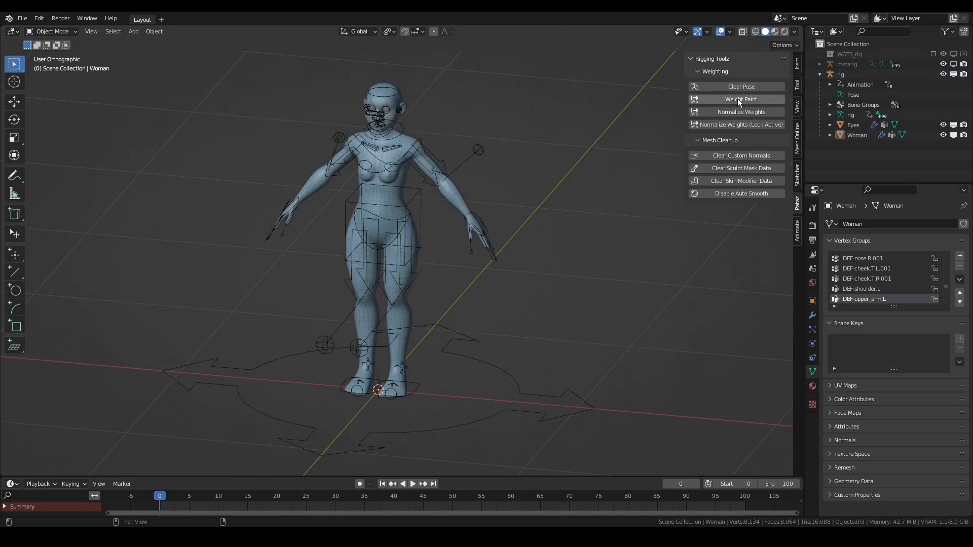
- Add the add-on's Weight Paint command to Quick Favorites and use it on the woman mesh
{"action": "right_click", "coordinate": [741, 99]}
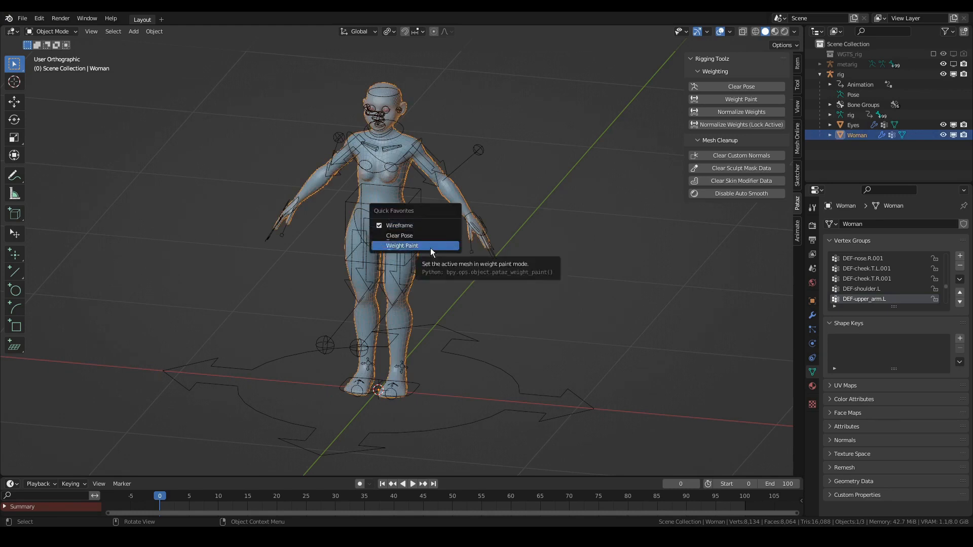
{"action": "left_click", "coordinate": [402, 245]}
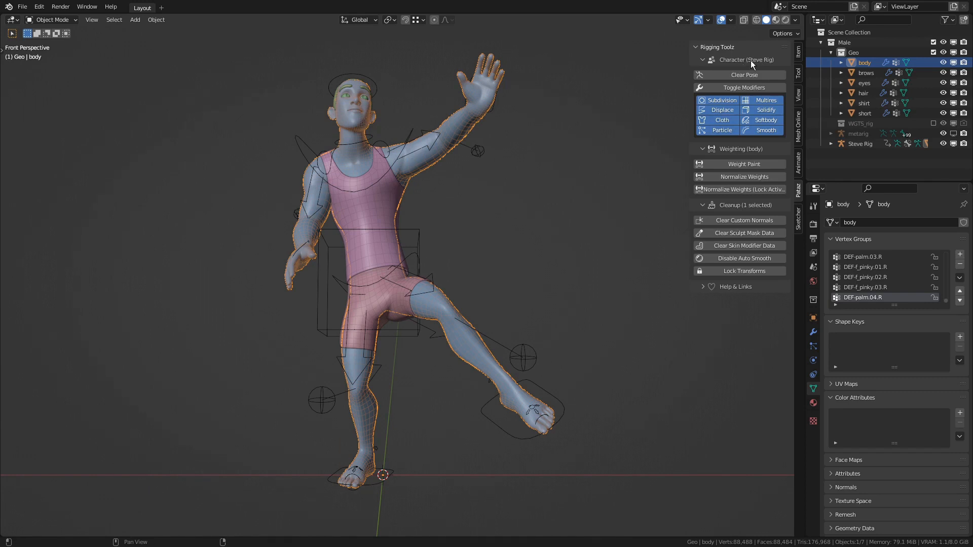
{"action": "mouse_move", "coordinate": [779, 69]}
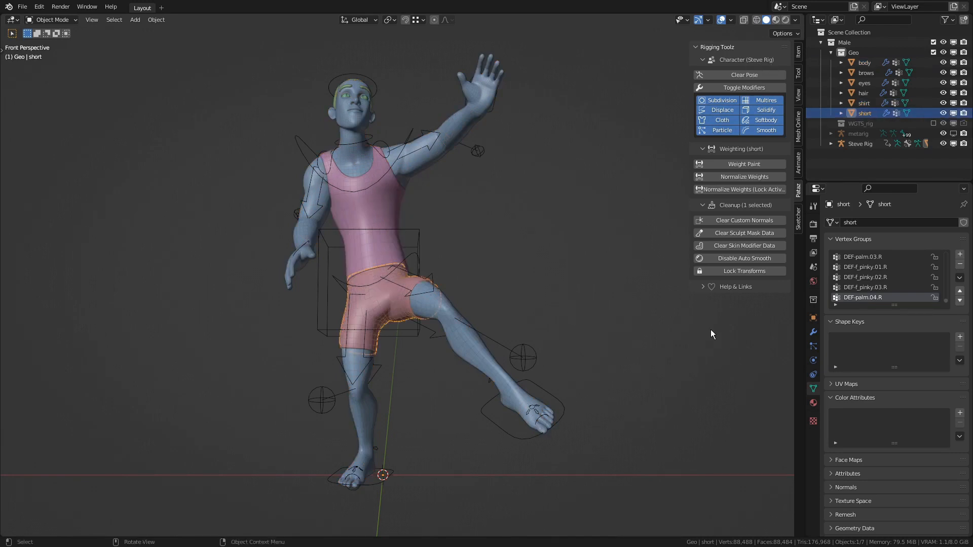
- Select body and shirt in the Outliner, checking Item and Patas tabs, then activate Steve Rig
{"action": "left_click", "coordinate": [864, 61]}
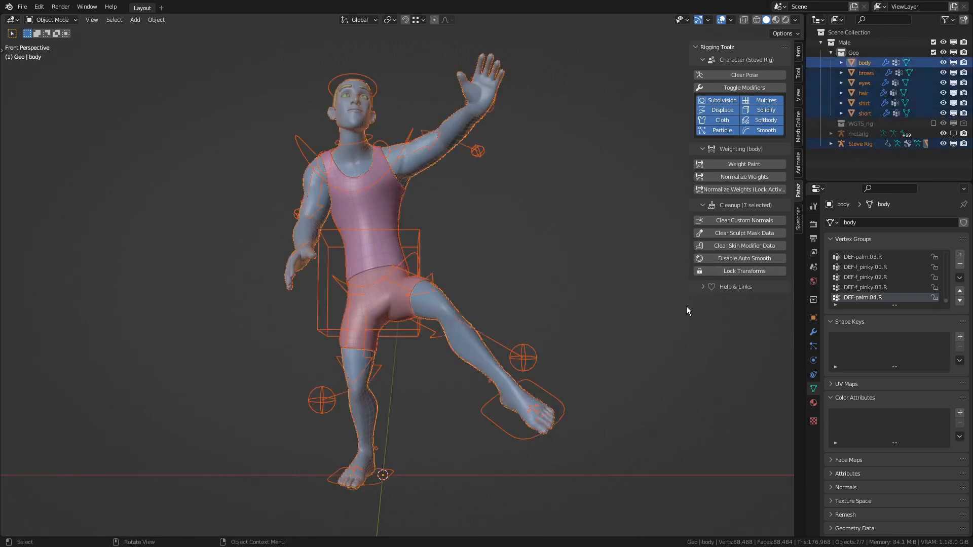
{"action": "left_click", "coordinate": [798, 67]}
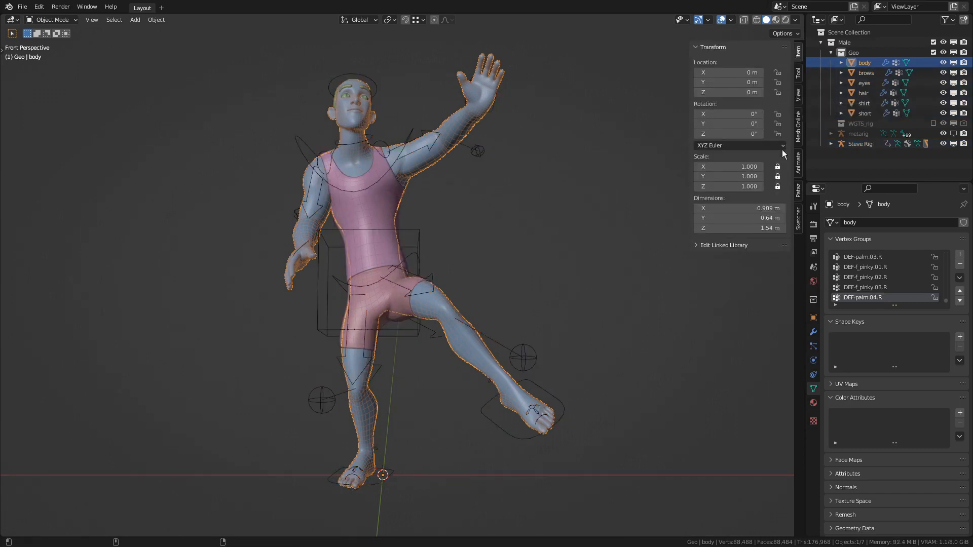
{"action": "left_click", "coordinate": [864, 103]}
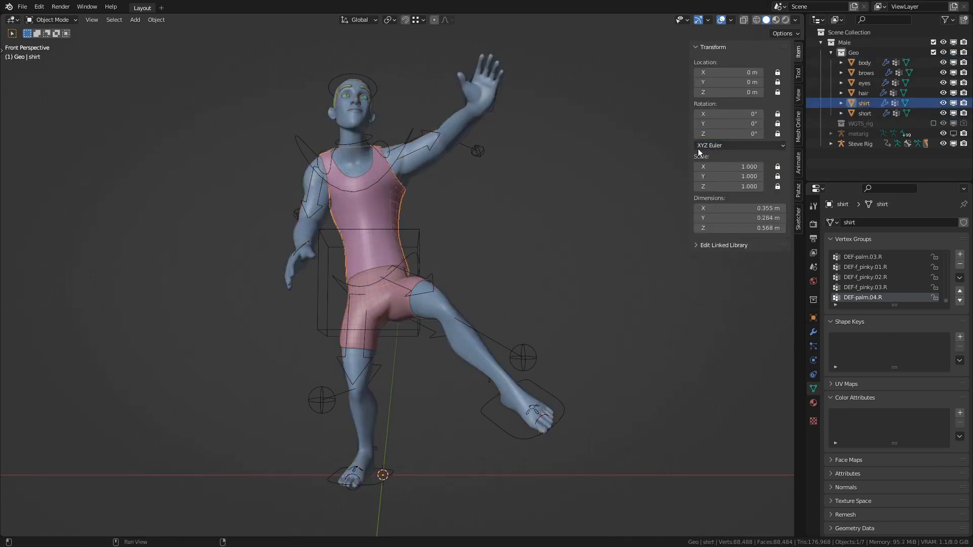
{"action": "left_click", "coordinate": [863, 61]}
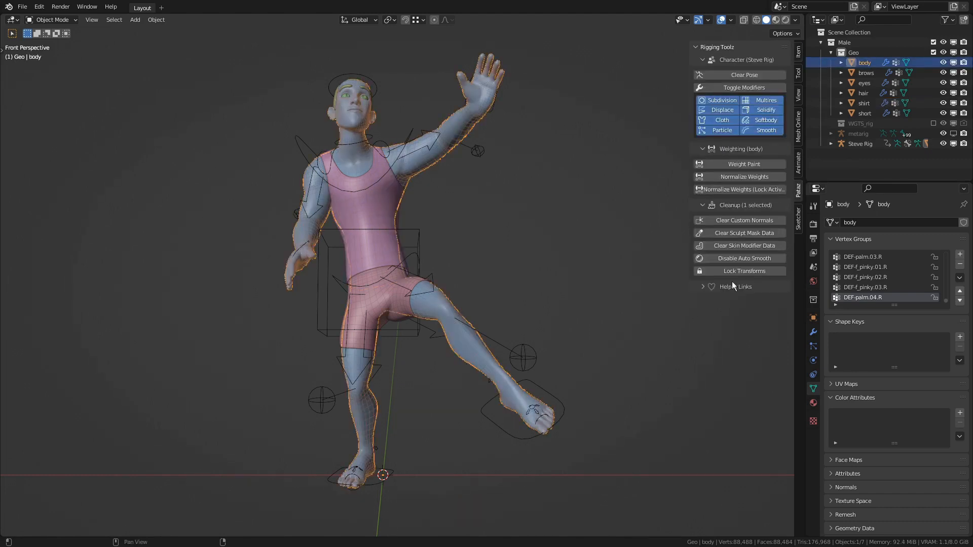
{"action": "left_click", "coordinate": [863, 102]}
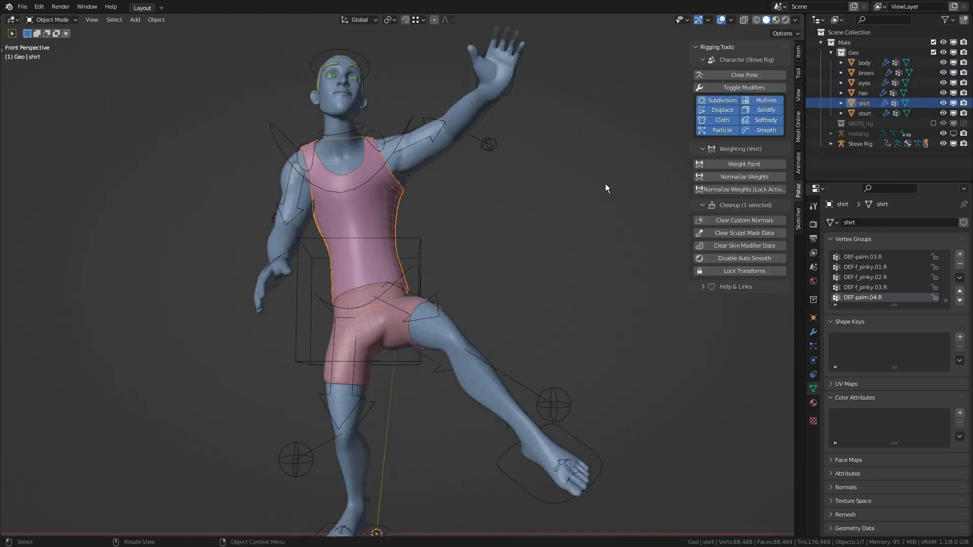
{"action": "left_click", "coordinate": [744, 86]}
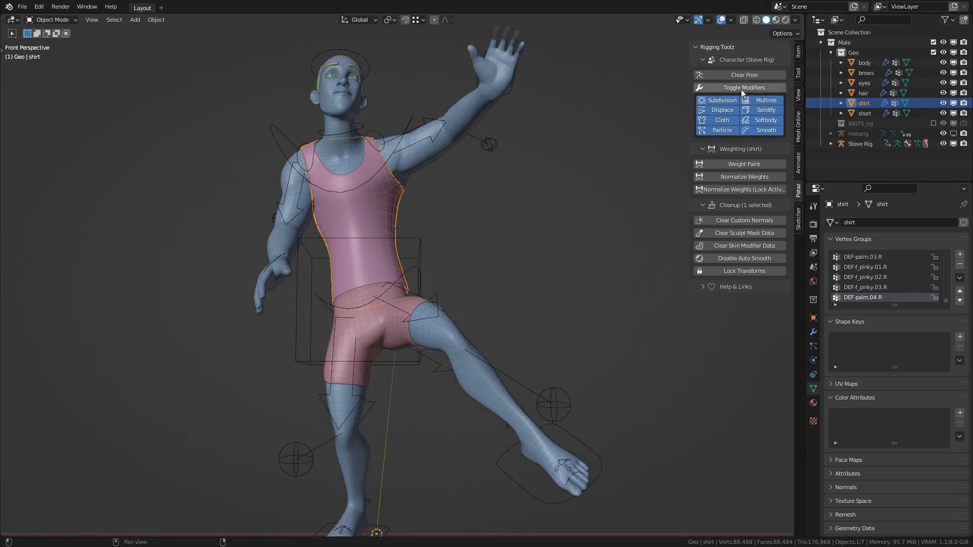
{"action": "left_click", "coordinate": [860, 144]}
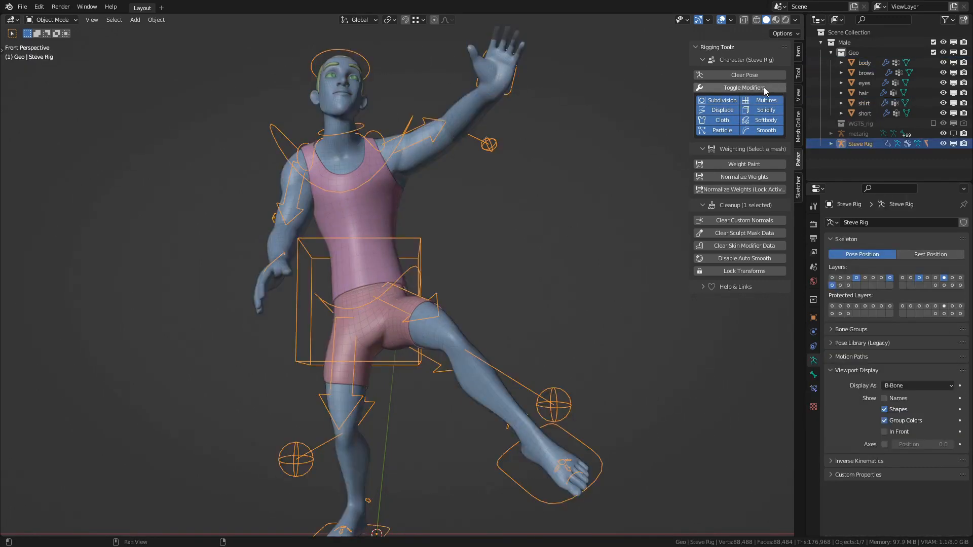